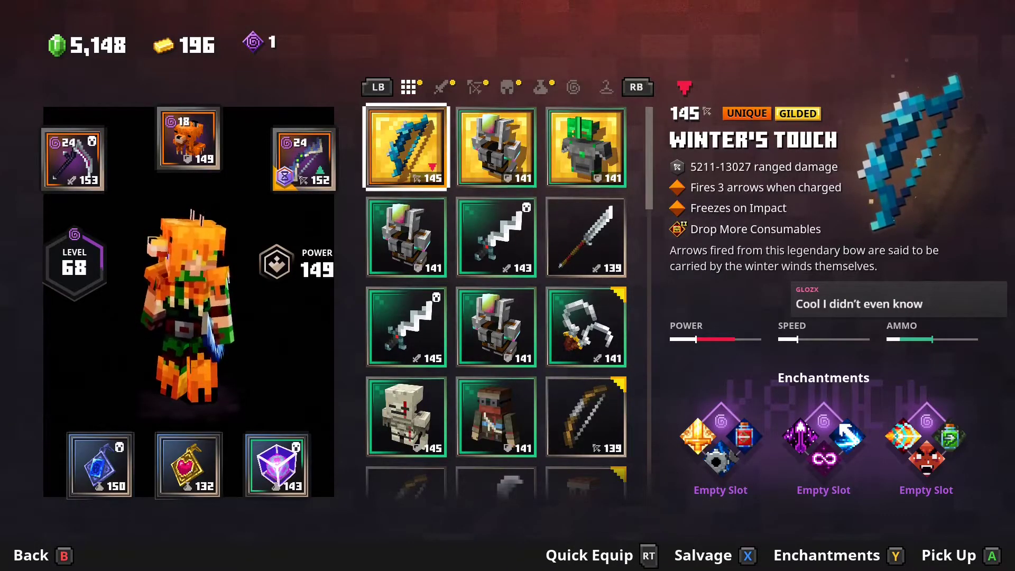
Close the inventory, explore Ancient Hunt, then pause and choose Resume Game.
{"action": "key", "text": "B"}
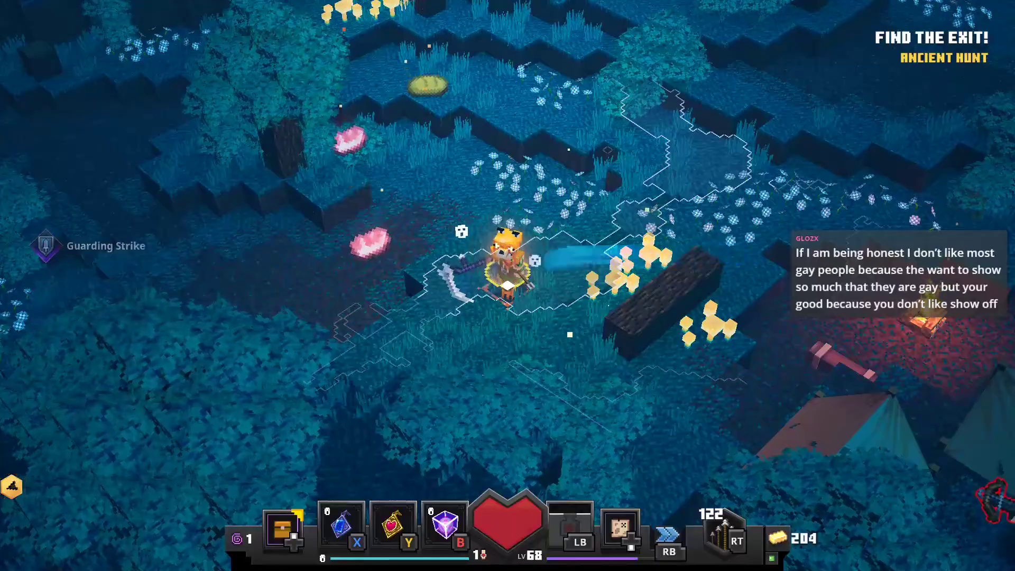
{"action": "key", "text": "Escape"}
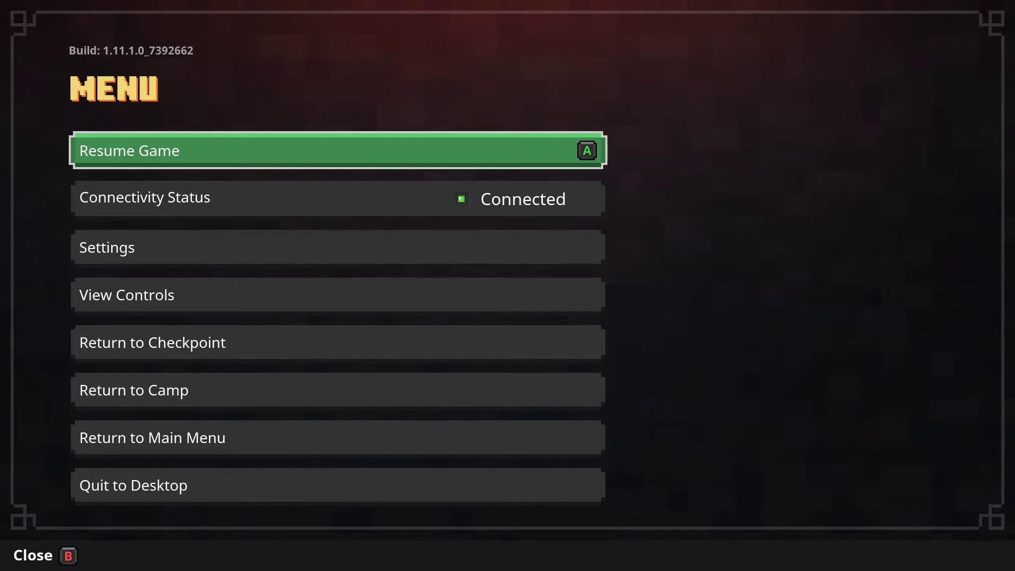
{"action": "left_click", "coordinate": [337, 150]}
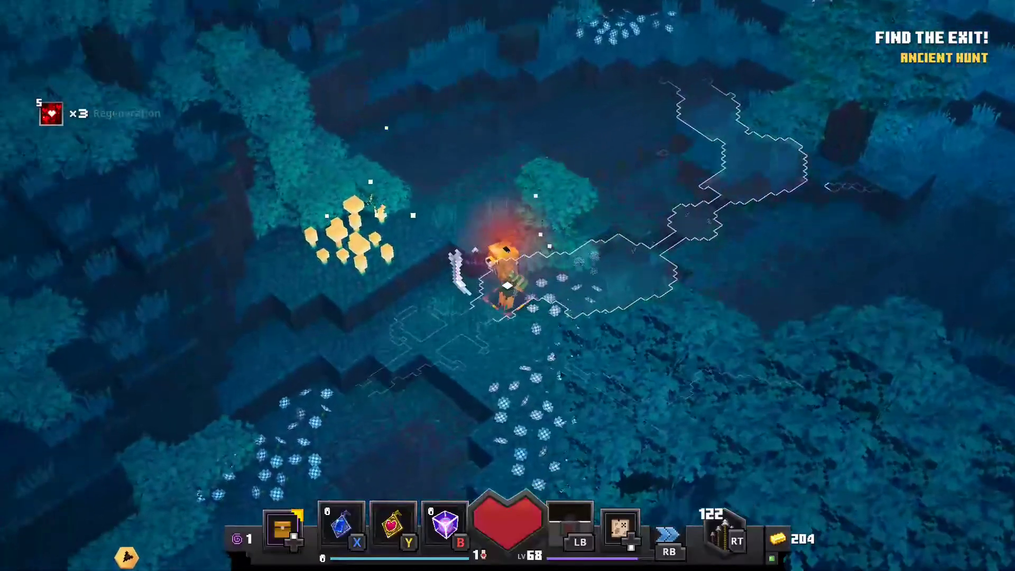